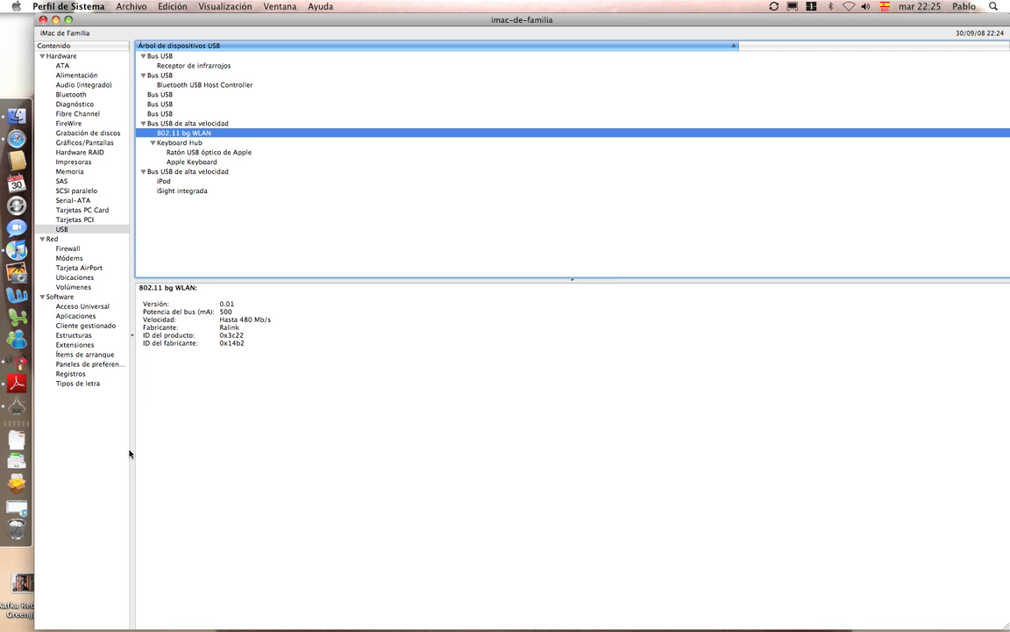
{"action": "mouse_move", "coordinate": [133, 453]}
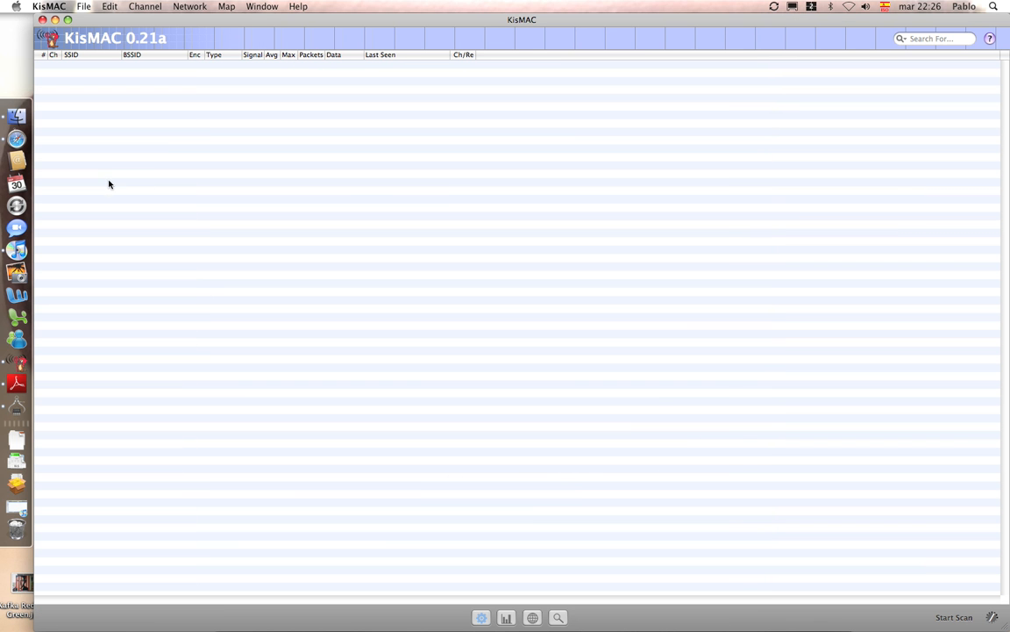
{"action": "mouse_move", "coordinate": [149, 158]}
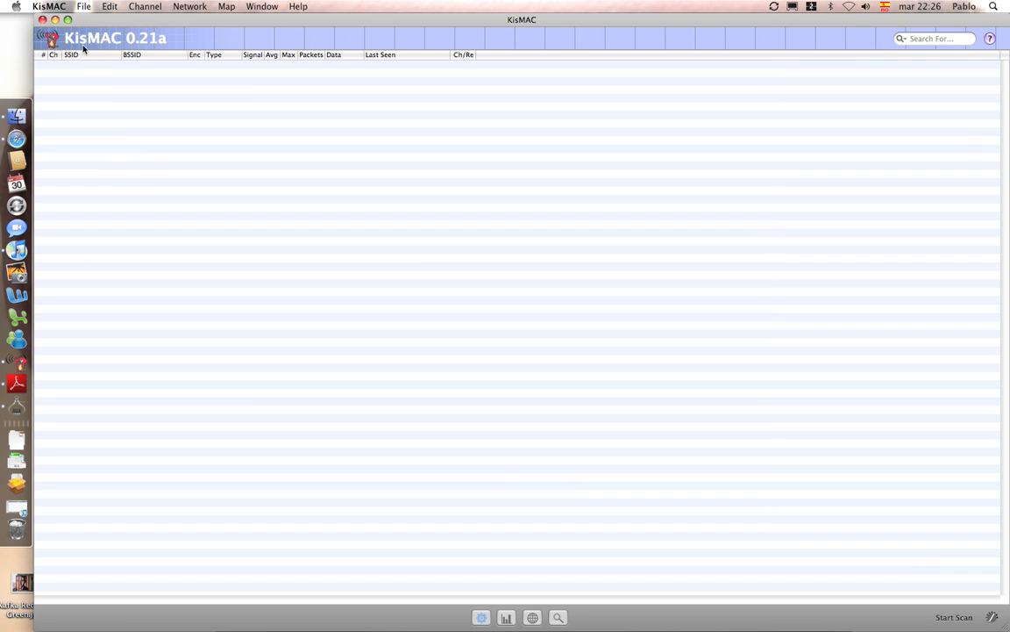
{"action": "mouse_move", "coordinate": [121, 181]}
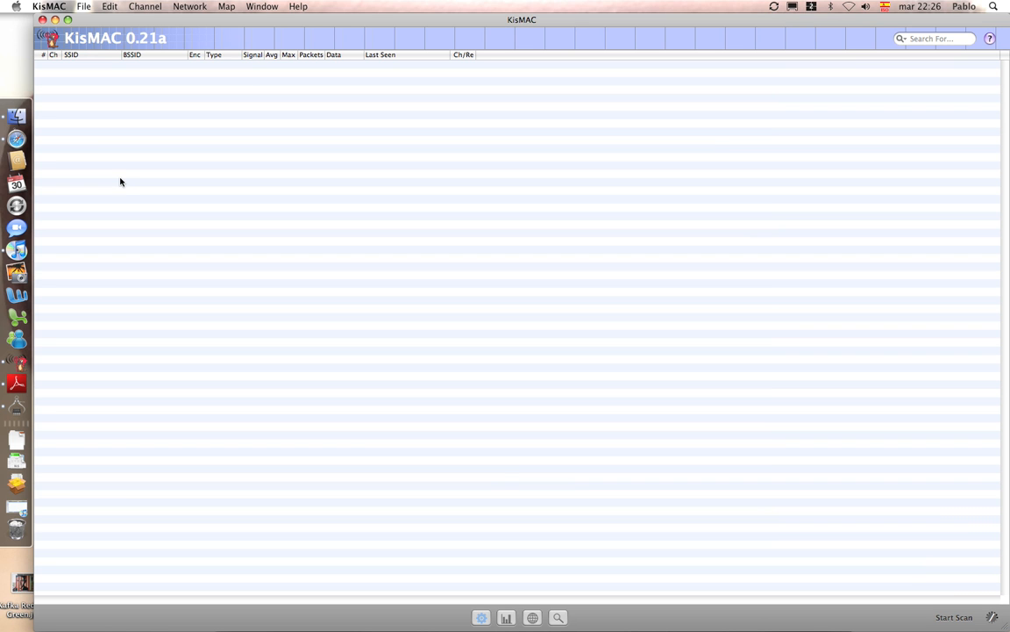
{"action": "mouse_move", "coordinate": [77, 7]}
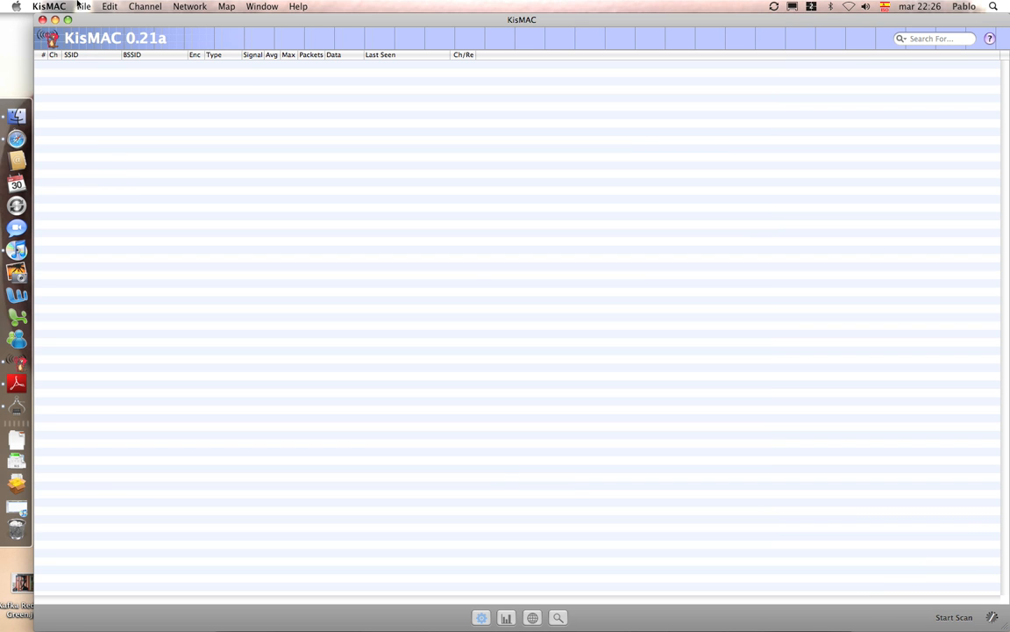
Show KisMAC's application-wide commands to reach its settings.
{"action": "left_click", "coordinate": [49, 7]}
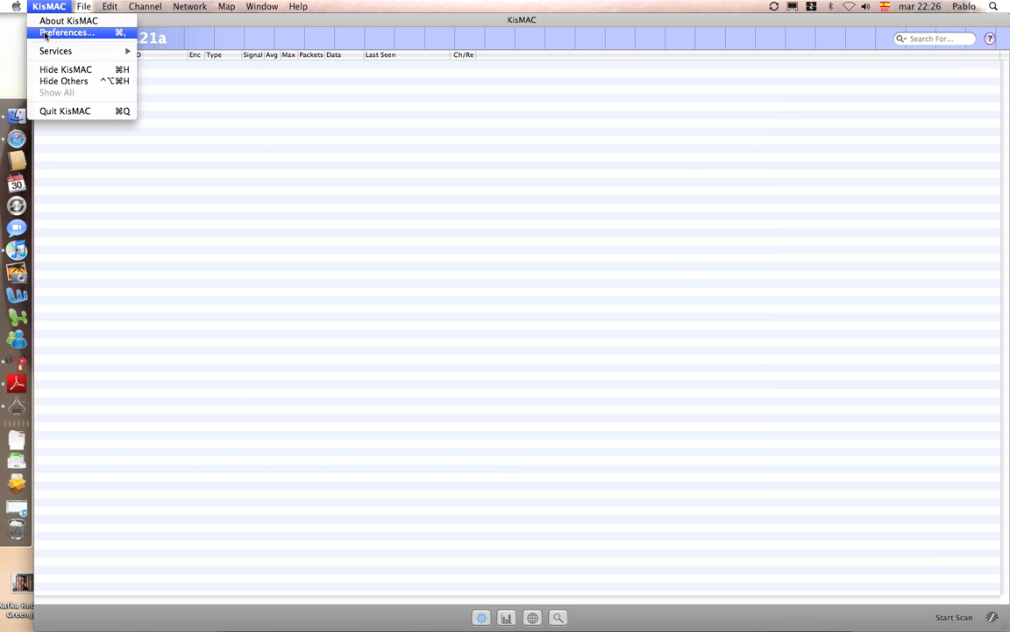
Set the USB RT773 capture device to hop across all 14 channels in Preferences, then close them.
{"action": "left_click", "coordinate": [63, 32]}
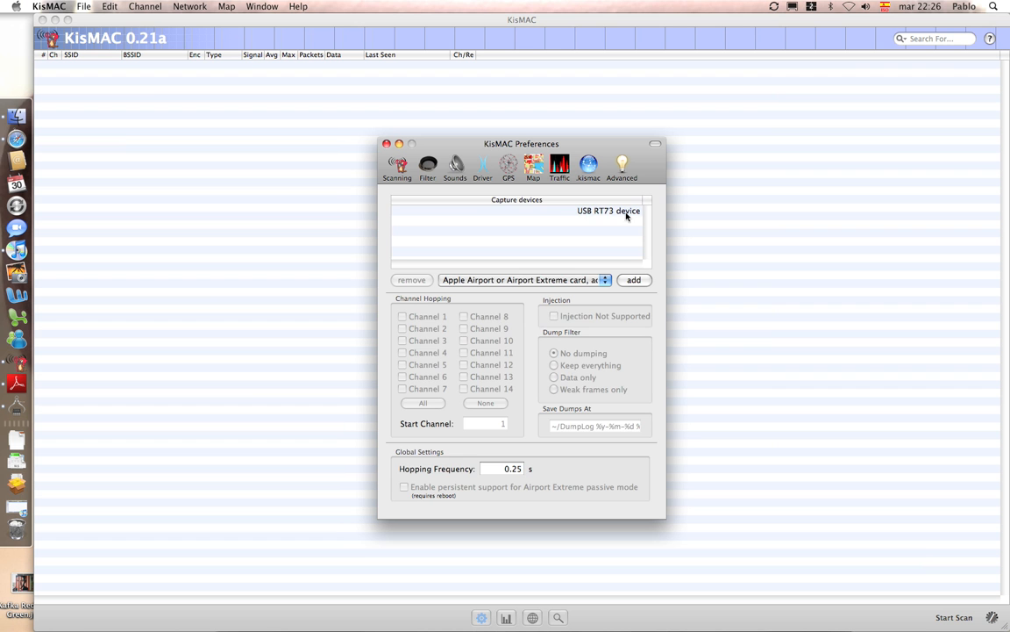
{"action": "left_click", "coordinate": [609, 210]}
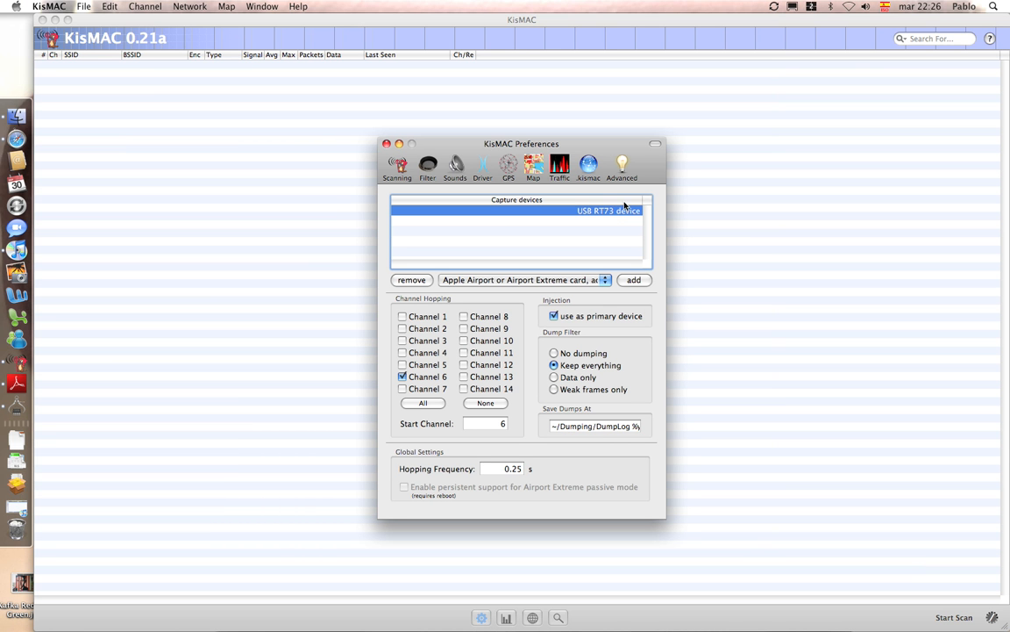
{"action": "mouse_move", "coordinate": [482, 430]}
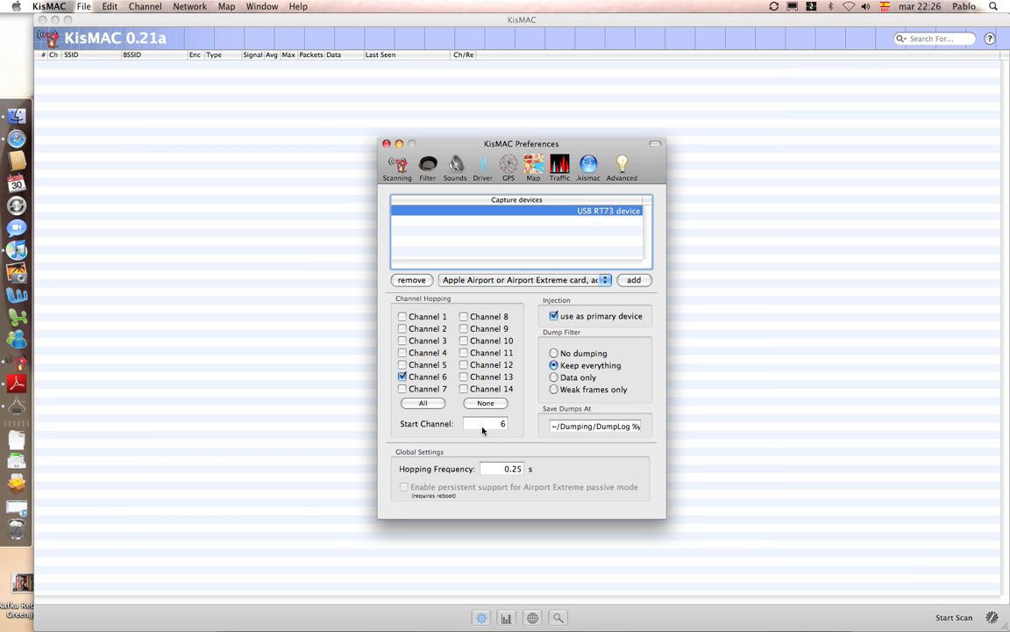
{"action": "left_click", "coordinate": [422, 402]}
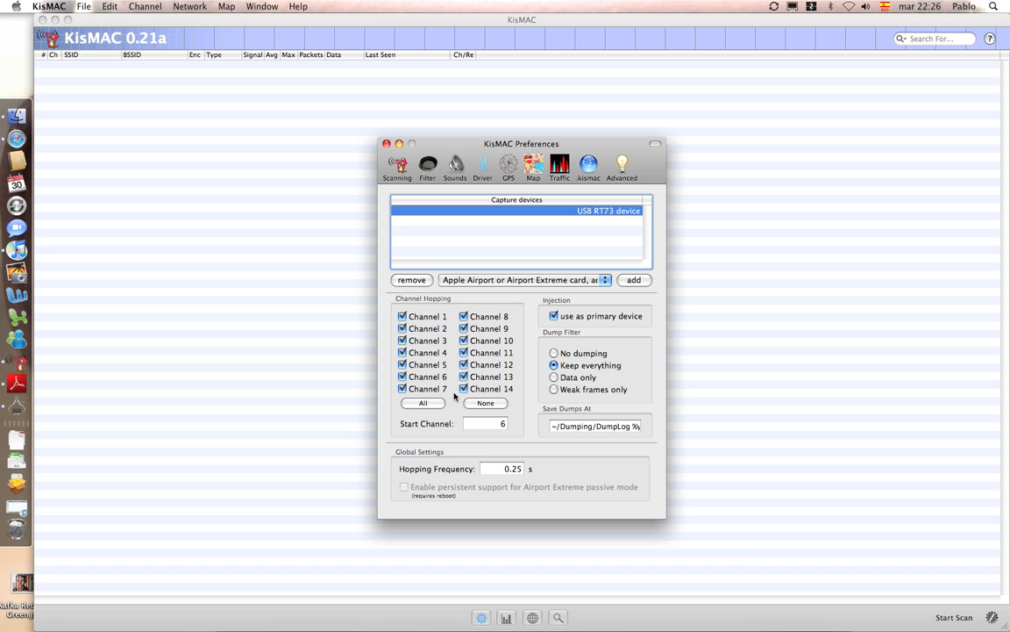
{"action": "mouse_move", "coordinate": [575, 317]}
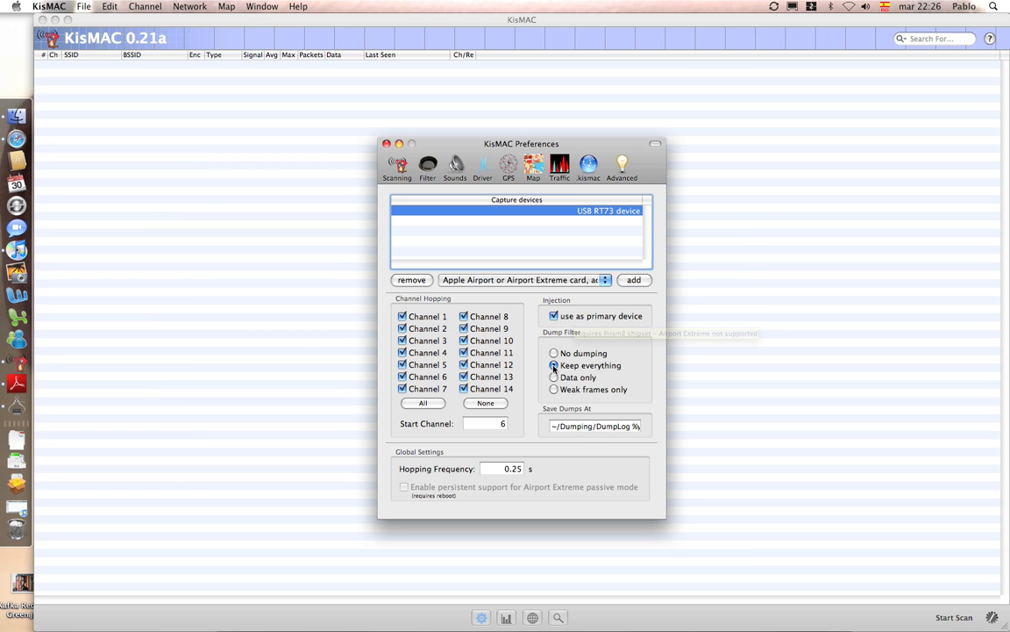
{"action": "mouse_move", "coordinate": [588, 438]}
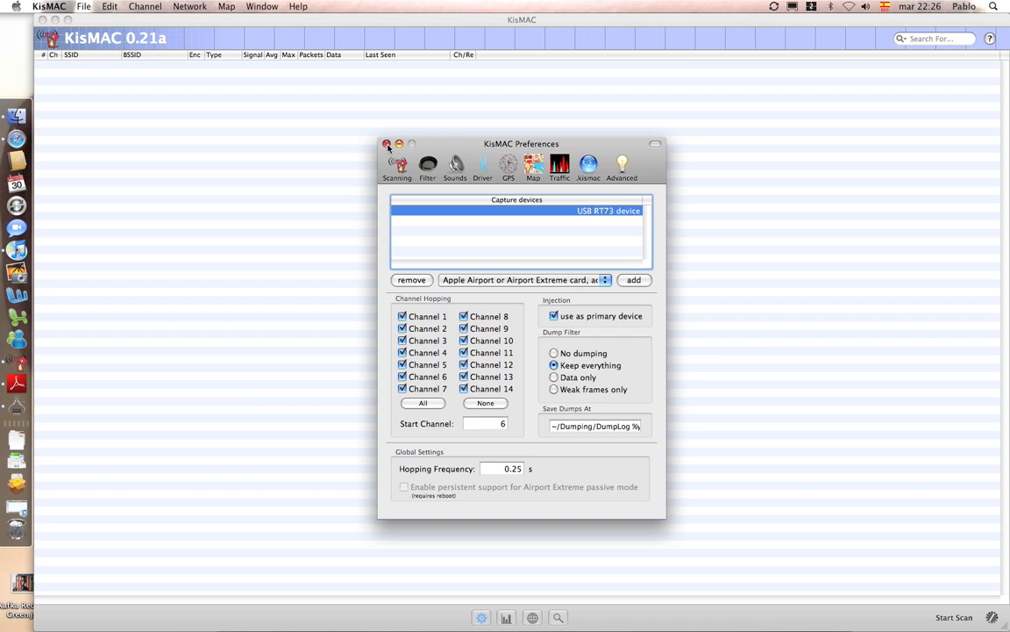
{"action": "left_click", "coordinate": [387, 144]}
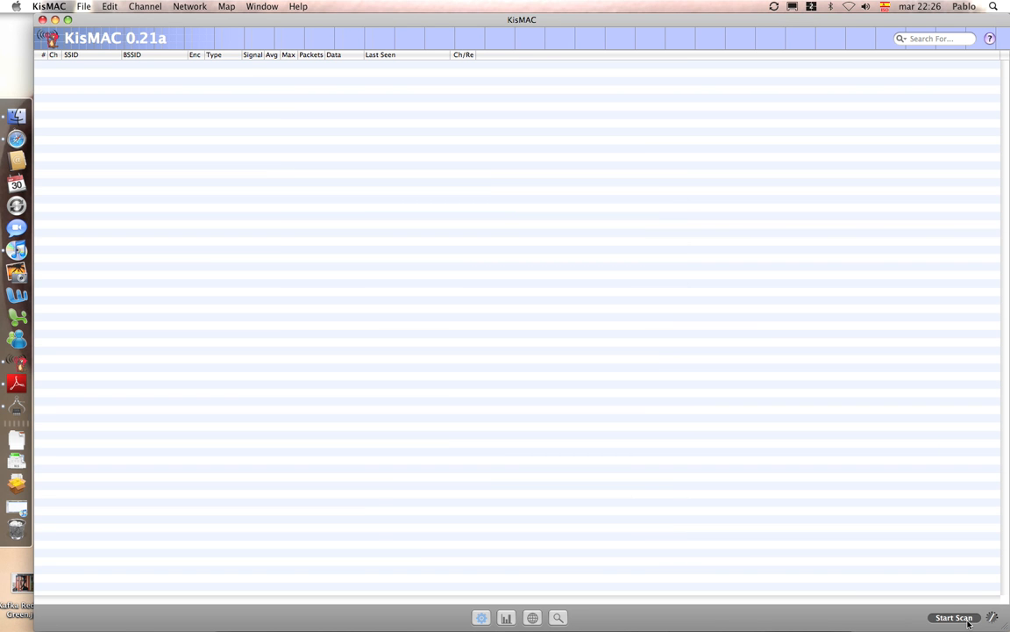
Start scanning for nearby wireless networks.
{"action": "left_click", "coordinate": [955, 618]}
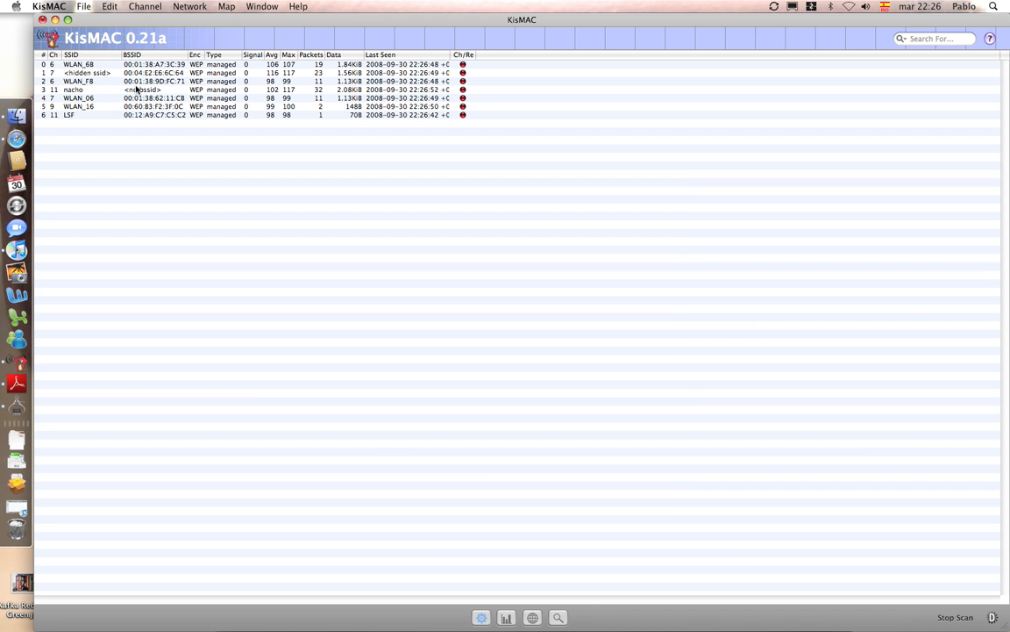
{"action": "mouse_move", "coordinate": [85, 64]}
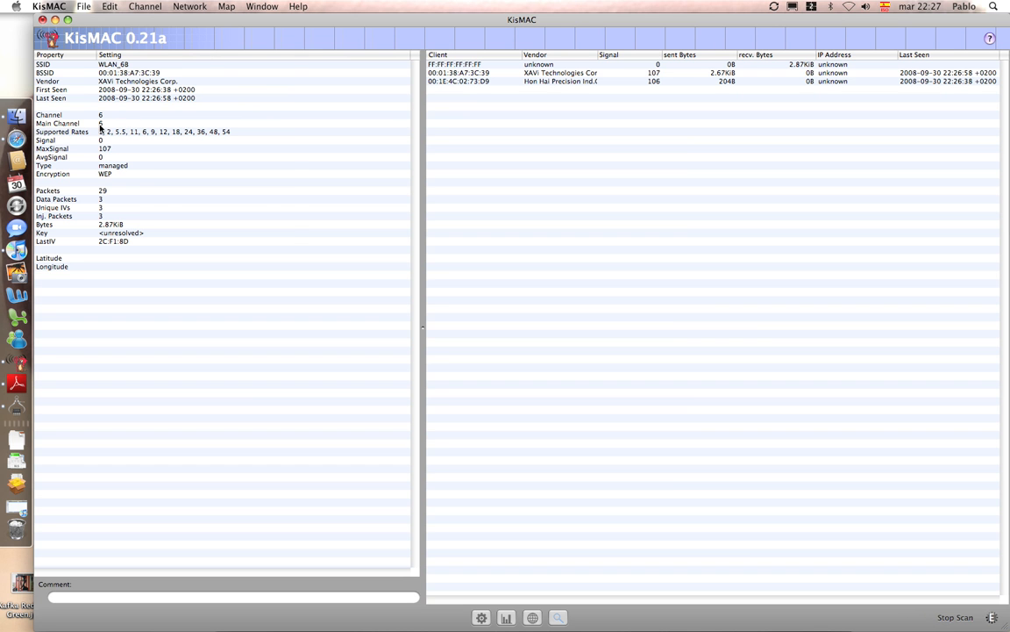
Reach the Network menu's attack commands for the WLAN_68 access point.
{"action": "left_click", "coordinate": [144, 7]}
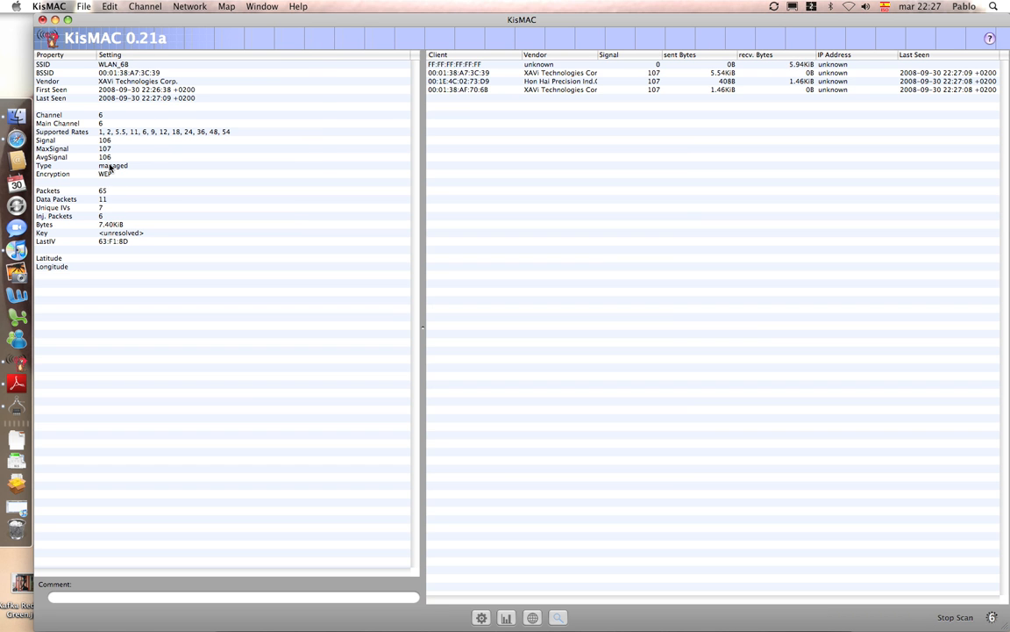
{"action": "left_click", "coordinate": [190, 7]}
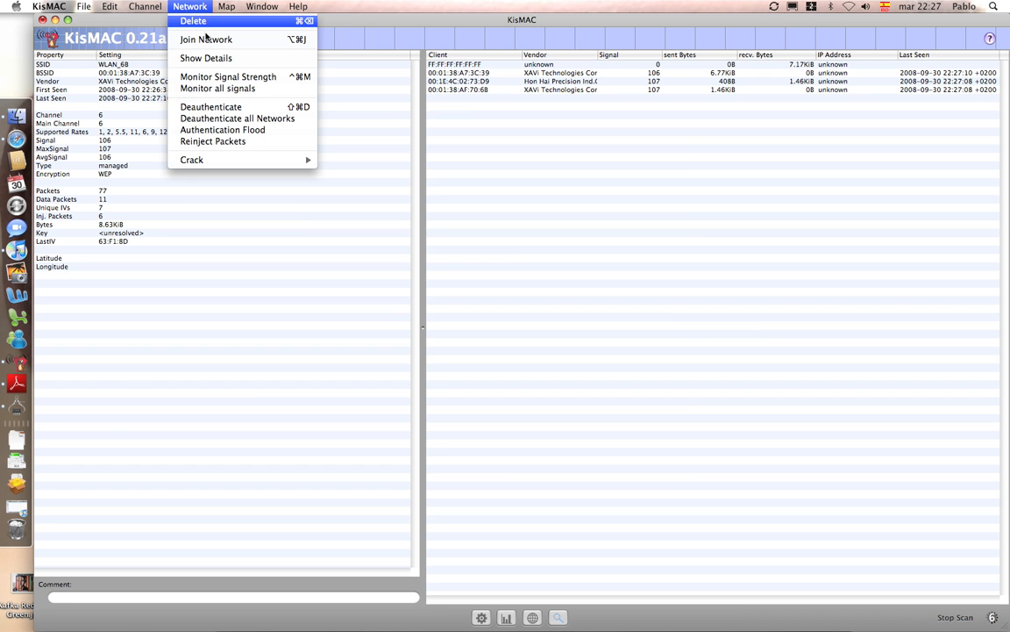
{"action": "mouse_move", "coordinate": [221, 130]}
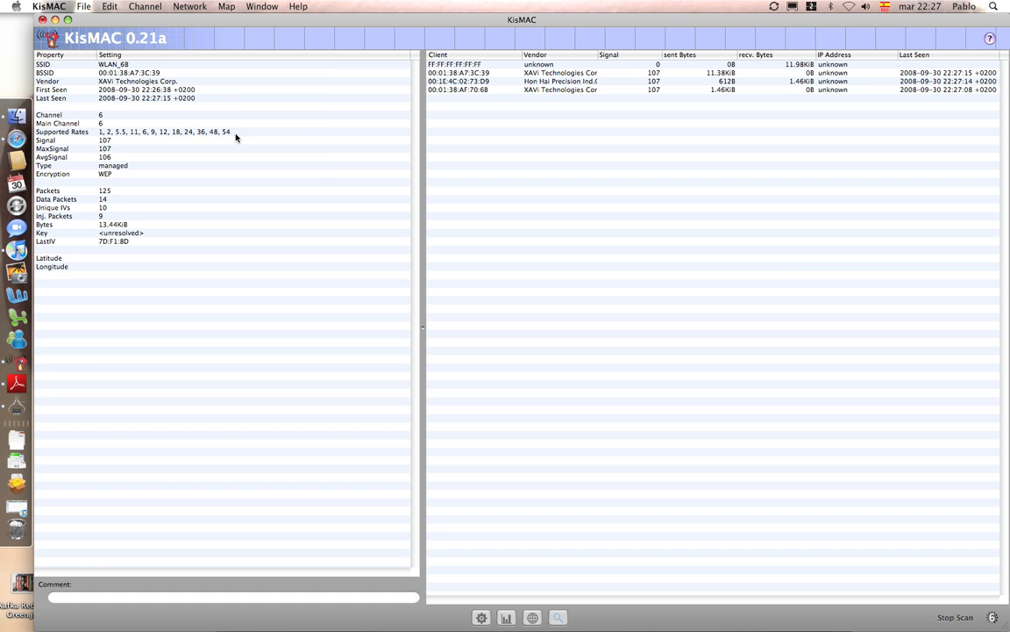
Confirm in the Network menu that the authentication flood against WLAN_68 is active.
{"action": "left_click", "coordinate": [189, 8]}
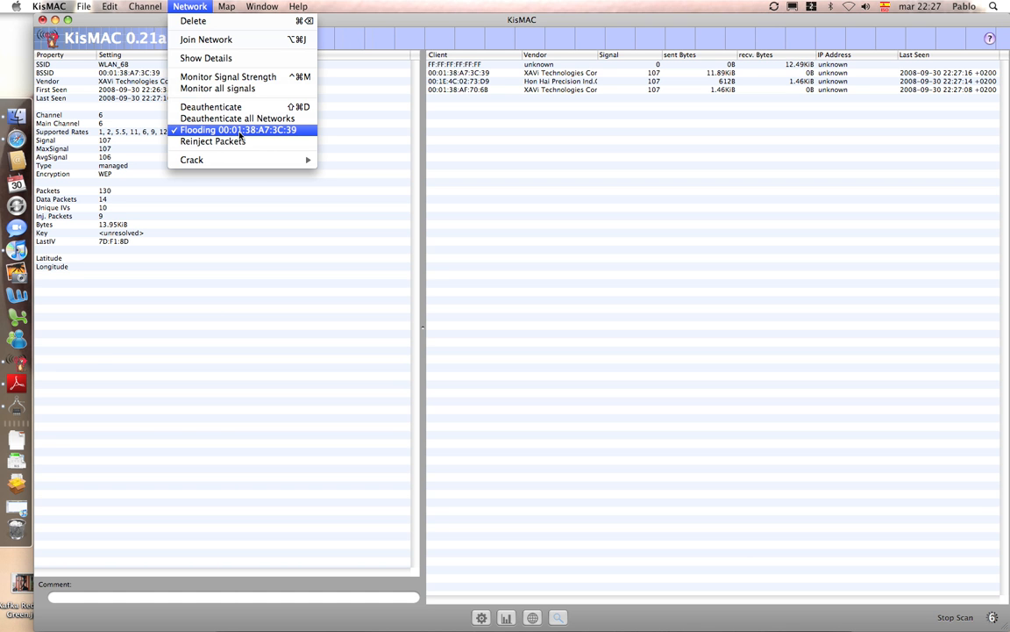
{"action": "mouse_move", "coordinate": [202, 178]}
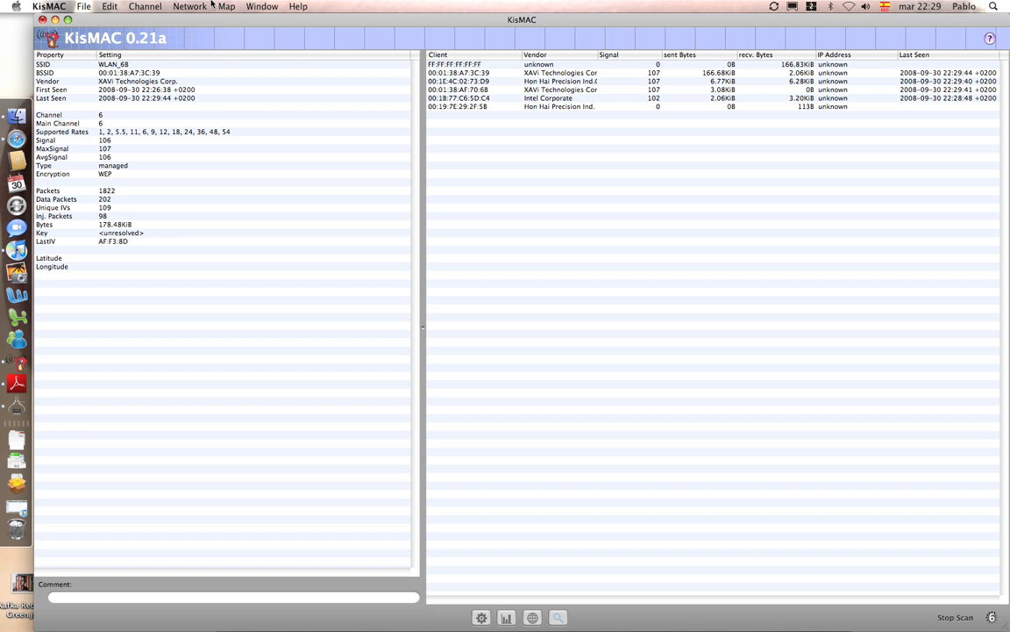
Start Reinject Packets against WLAN_68 from the Network menu.
{"action": "left_click", "coordinate": [190, 7]}
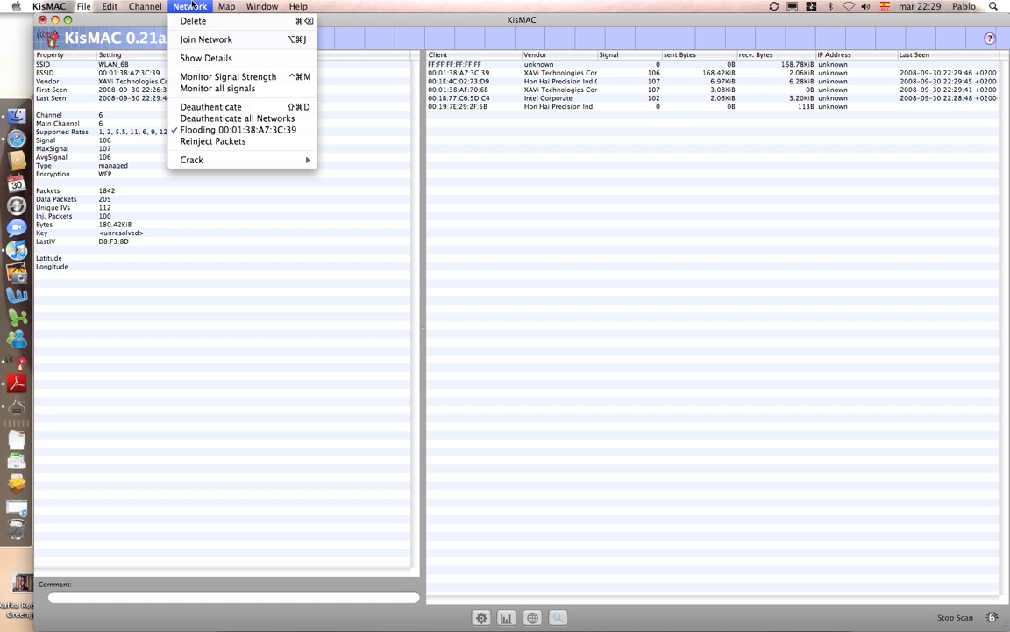
{"action": "mouse_move", "coordinate": [212, 140]}
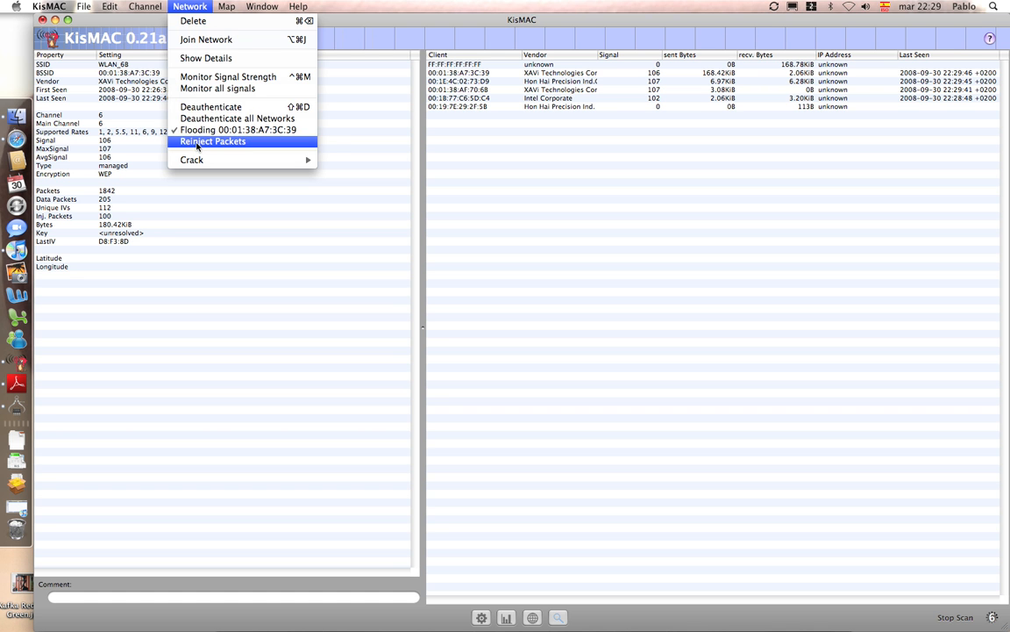
{"action": "left_click", "coordinate": [212, 140]}
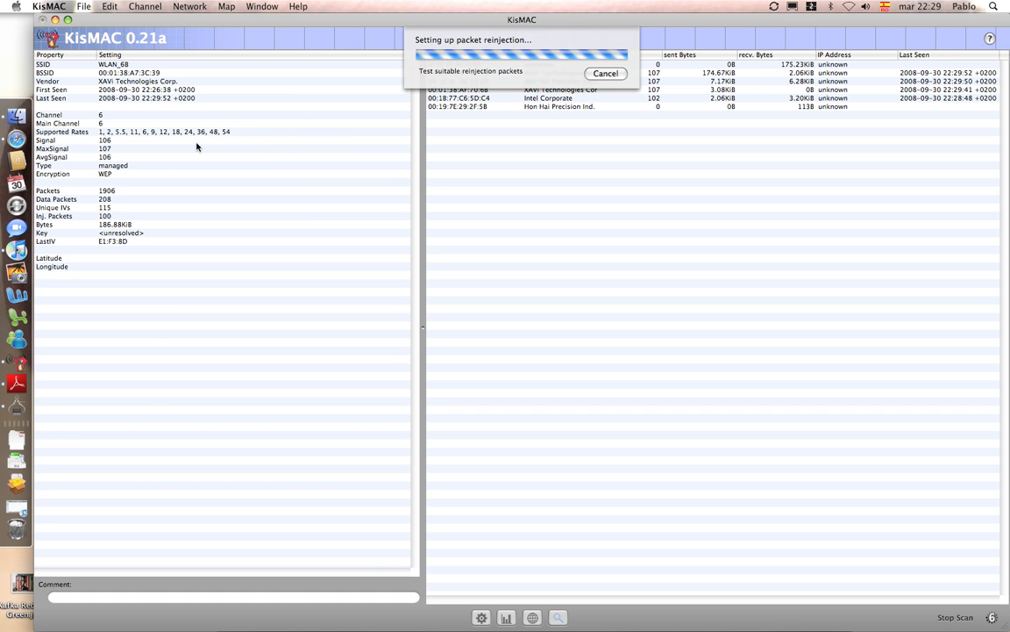